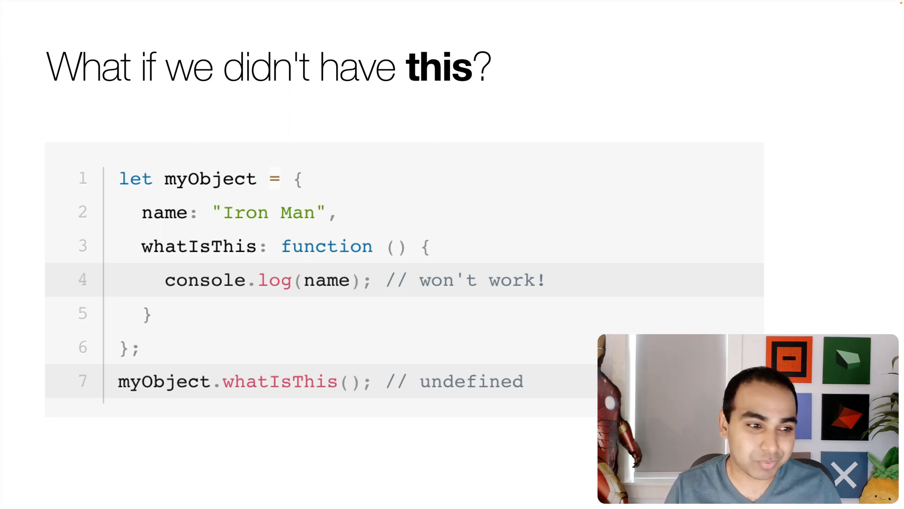
- Advance the 'What if we didn't have this?' slide to the console example logging NaN
{"action": "key", "text": "Right"}
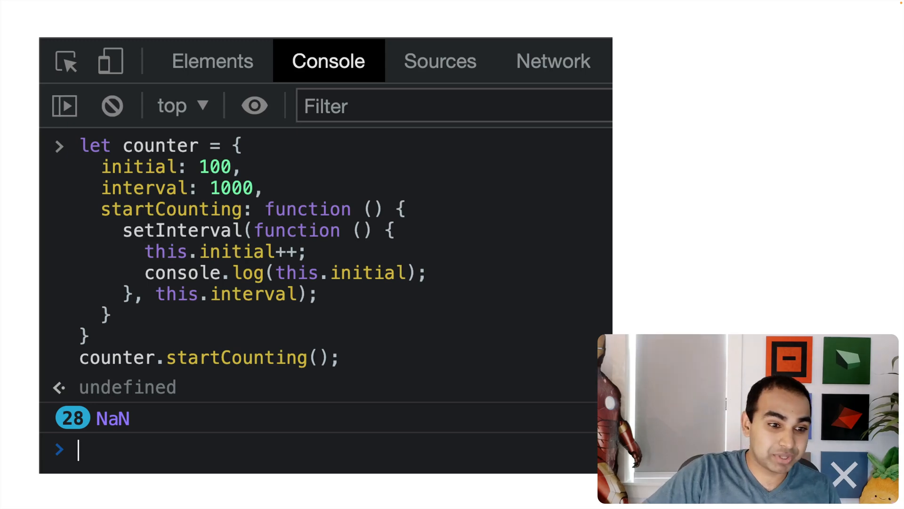
{"action": "mouse_move", "coordinate": [283, 279]}
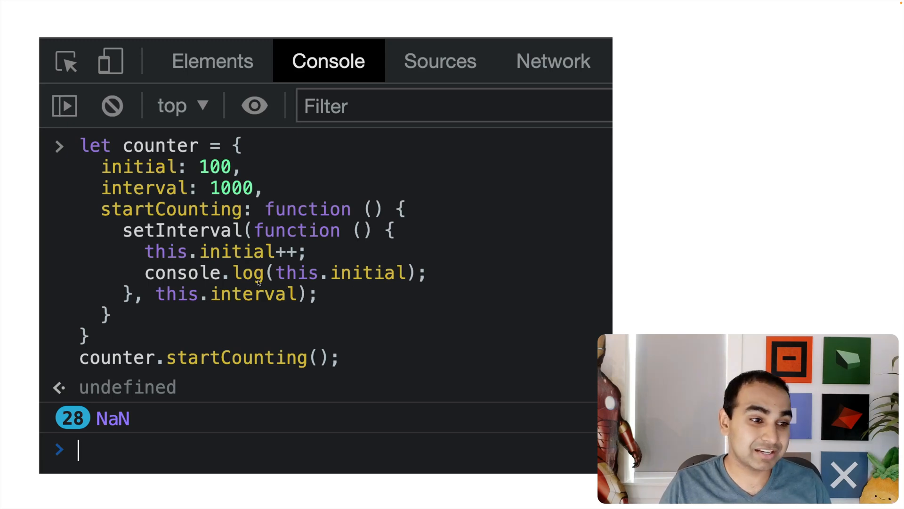
{"action": "mouse_move", "coordinate": [282, 285]}
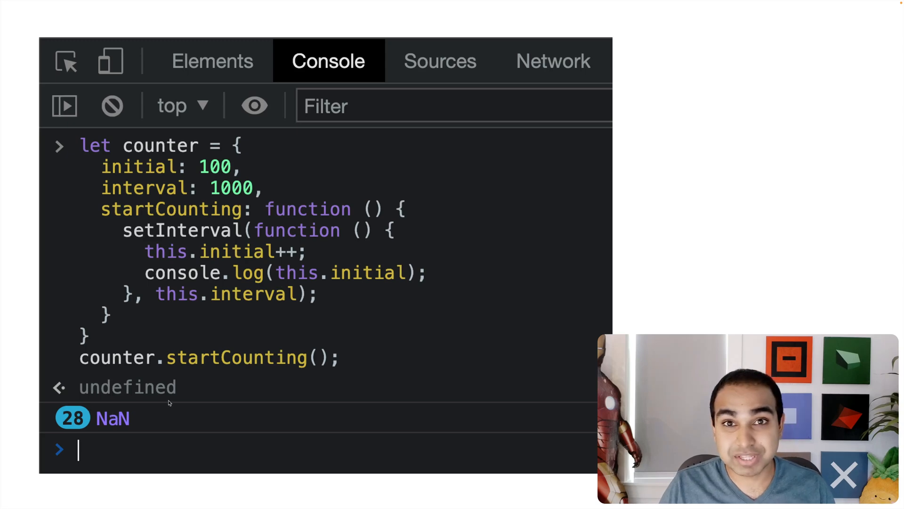
{"action": "mouse_move", "coordinate": [376, 303]}
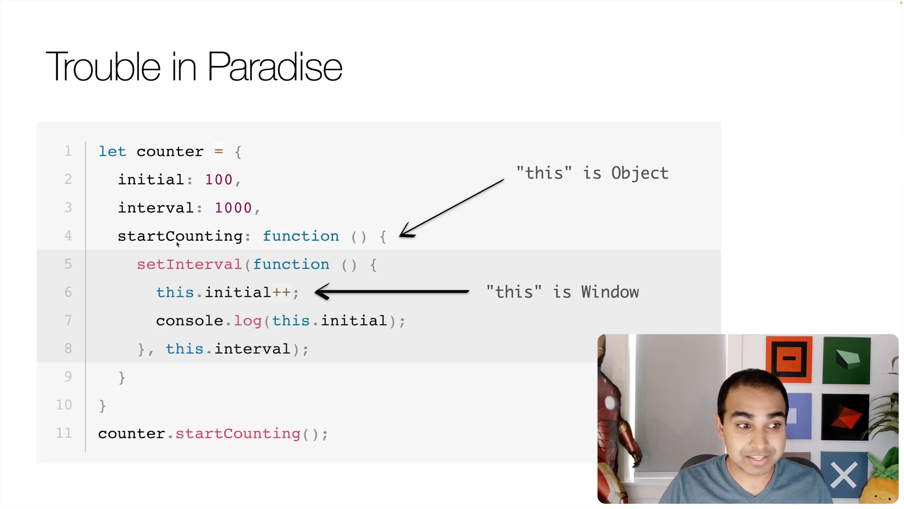
{"action": "mouse_move", "coordinate": [379, 192]}
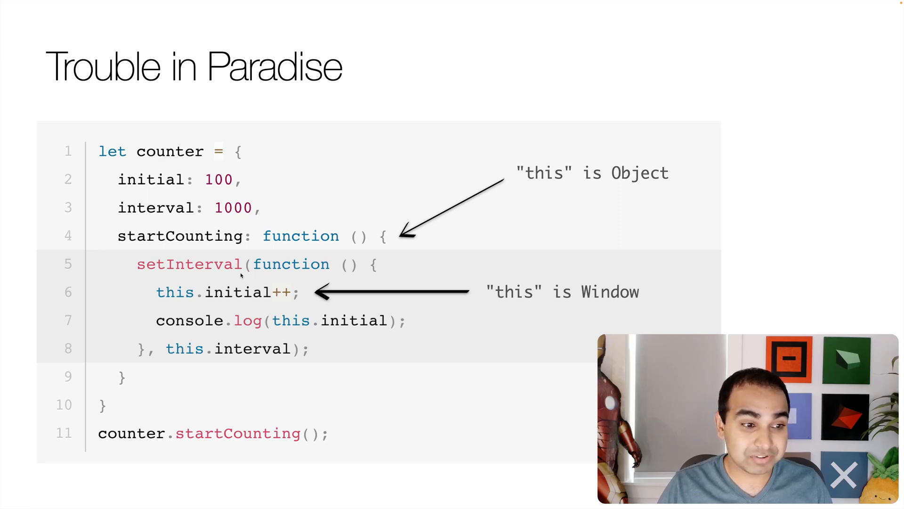
{"action": "mouse_move", "coordinate": [165, 357]}
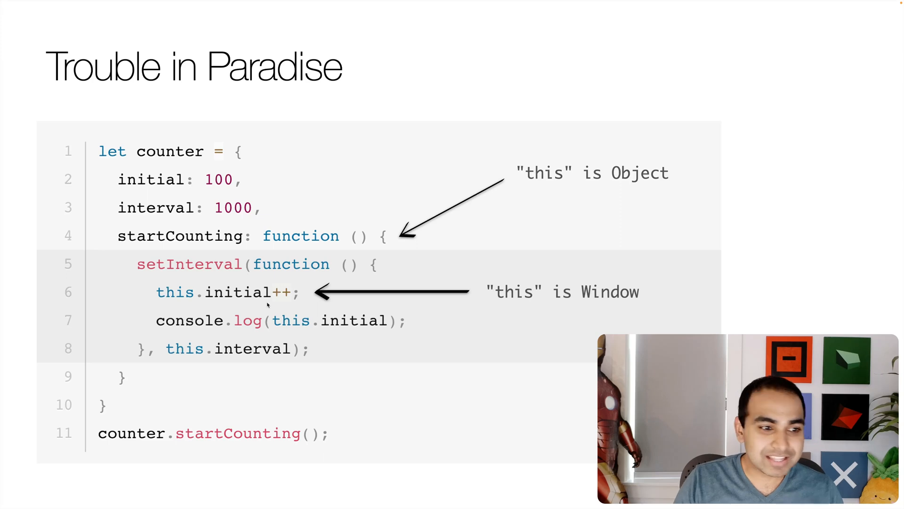
{"action": "mouse_move", "coordinate": [118, 192]}
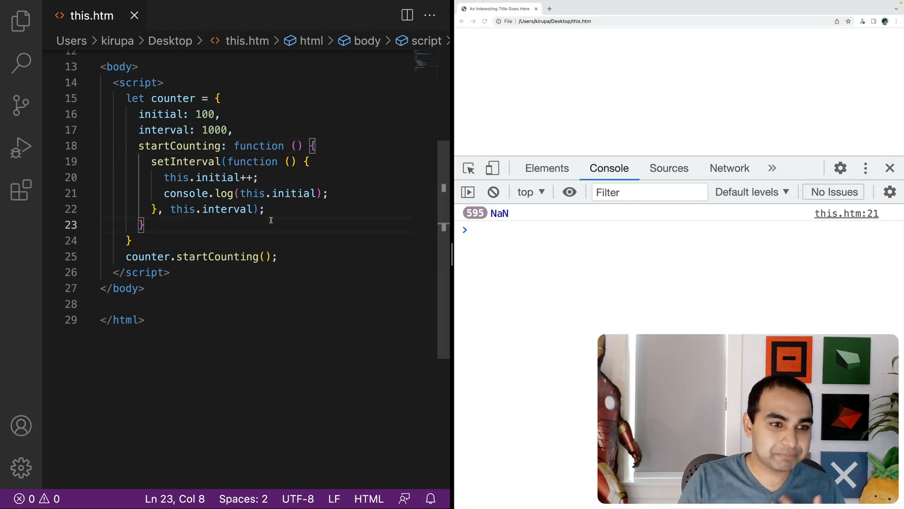
- Reload this.htm in Chrome so the console restarts logging NaN, then return to line 18
{"action": "scroll", "scroll_direction": "up", "scroll_amount": 3}
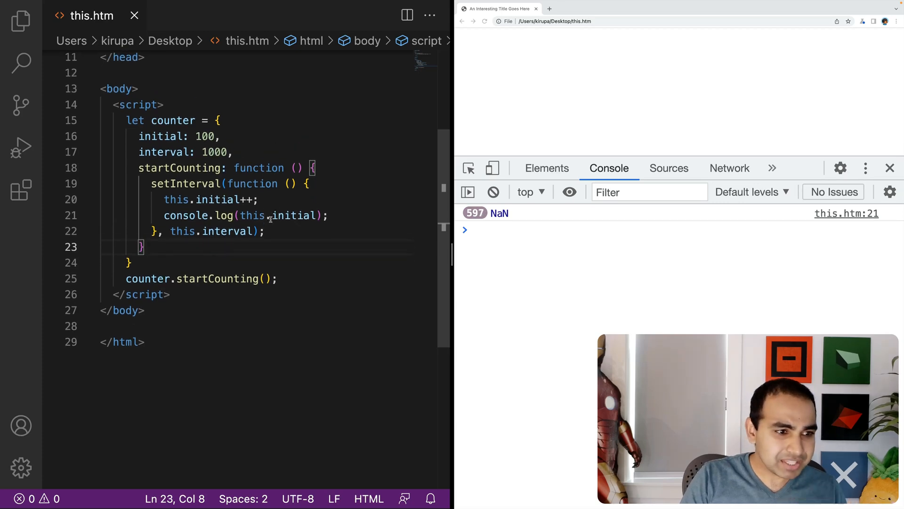
{"action": "scroll", "scroll_direction": "up", "scroll_amount": 3}
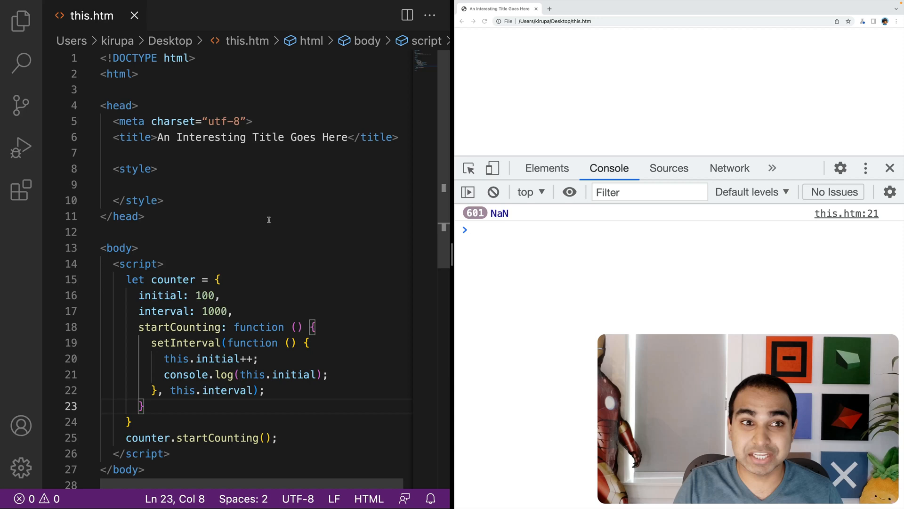
{"action": "scroll", "scroll_direction": "down", "scroll_amount": 3}
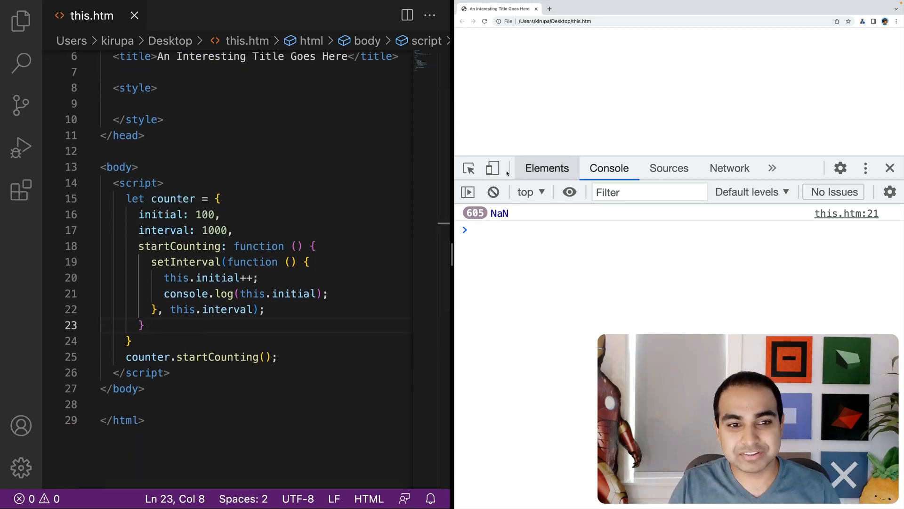
{"action": "left_click", "coordinate": [484, 21]}
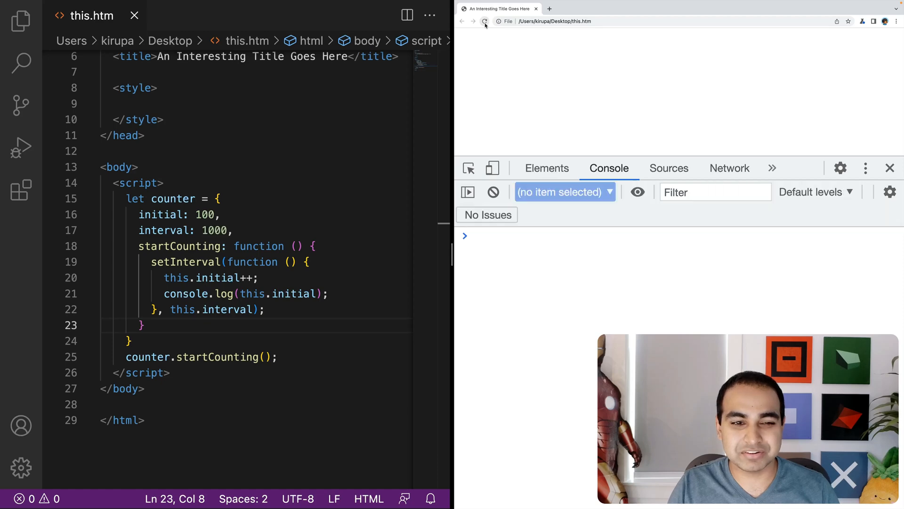
{"action": "left_click", "coordinate": [484, 21]}
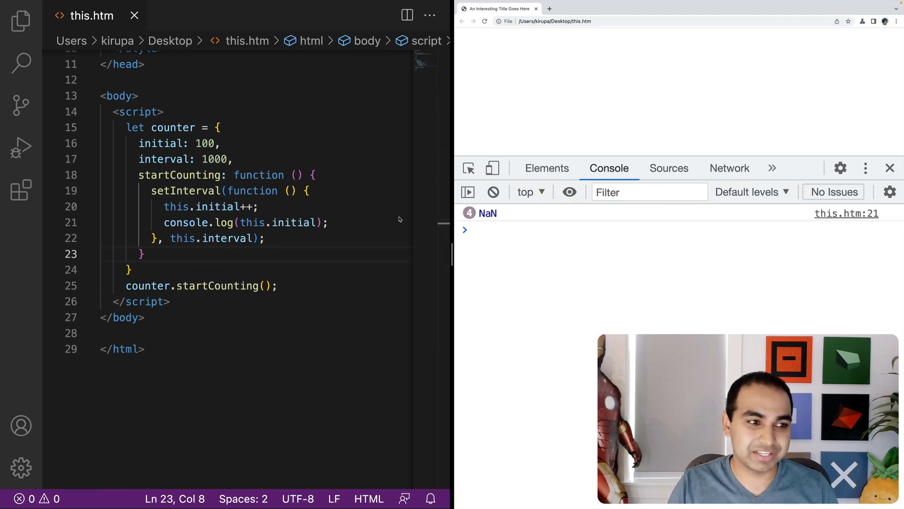
{"action": "left_click", "coordinate": [314, 175]}
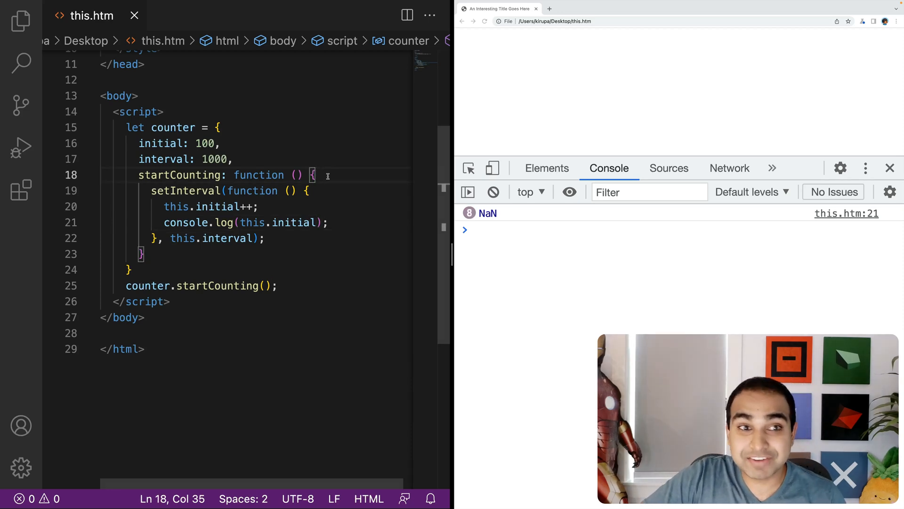
- Add a console.log(this) line inside startCounting
{"action": "key", "text": "enter"}
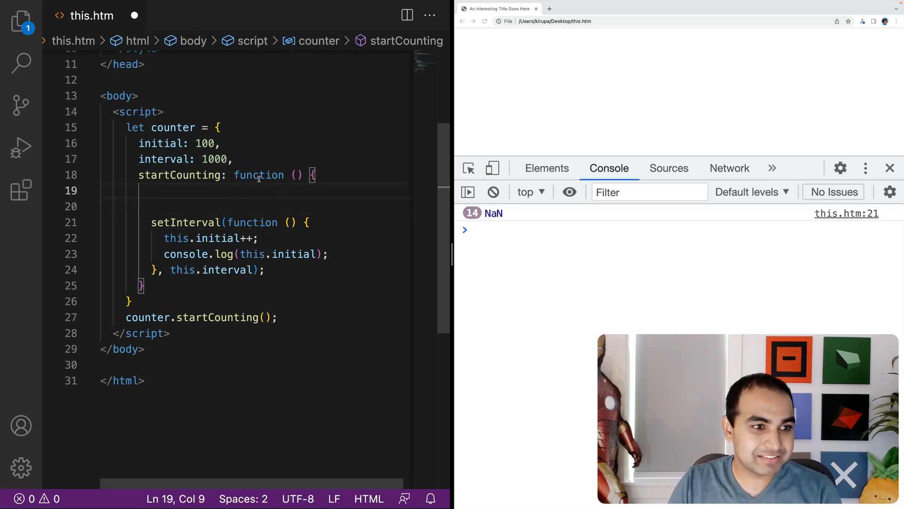
{"action": "key", "text": "Enter"}
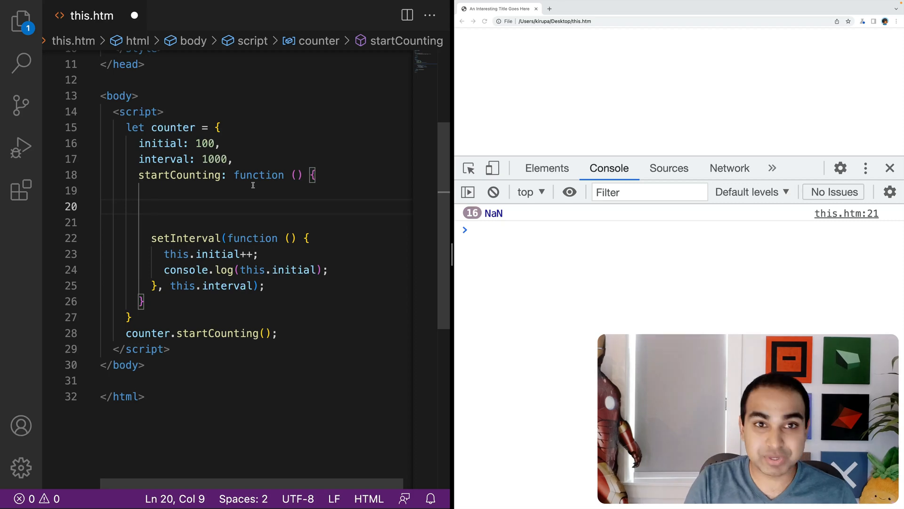
{"action": "type", "text": "console.log("}
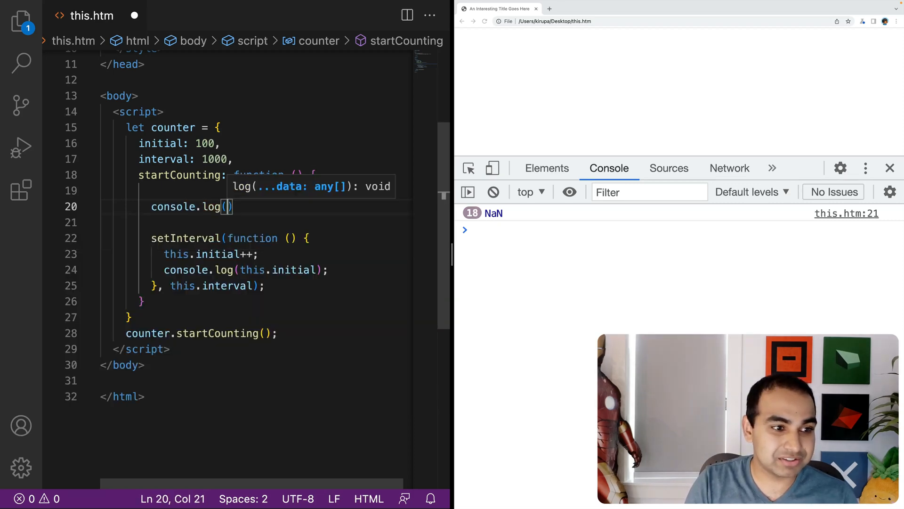
{"action": "type", "text": "this"}
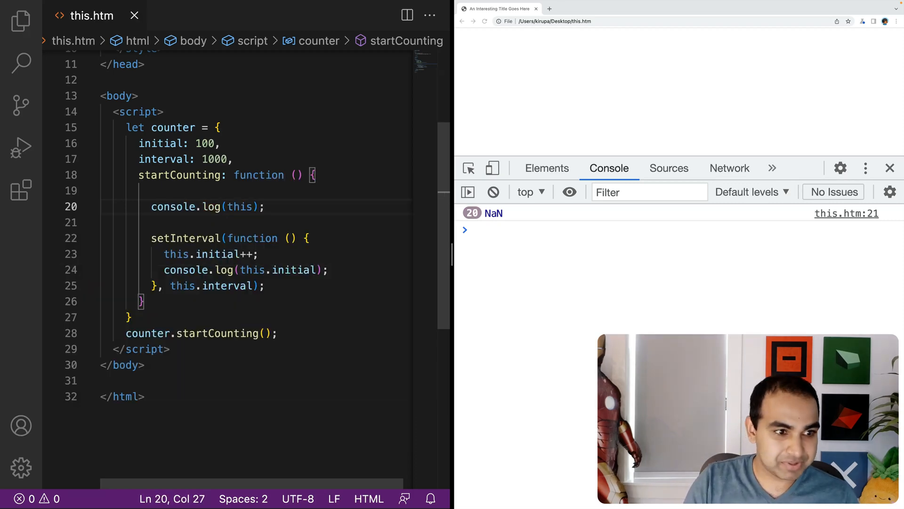
- Reload the page to see logged Window objects, then select the console.log(this) statement
{"action": "left_click", "coordinate": [485, 21]}
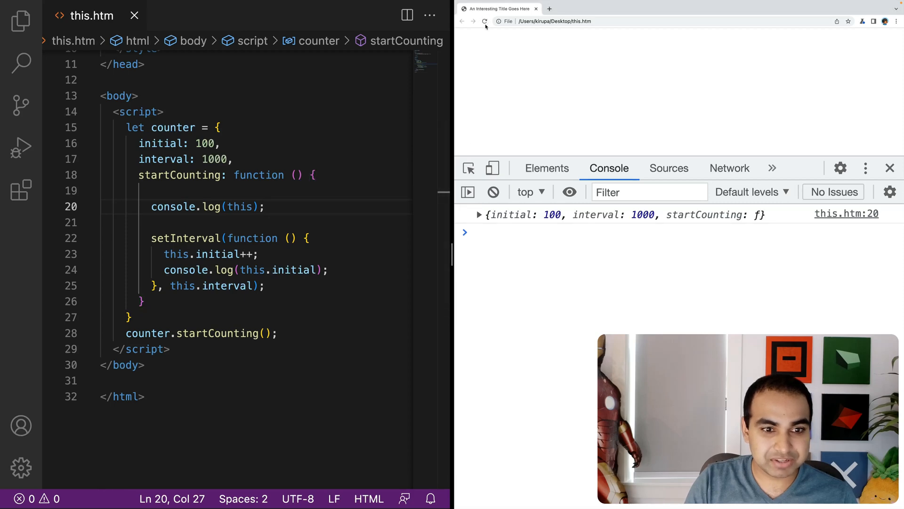
{"action": "left_click", "coordinate": [484, 21]}
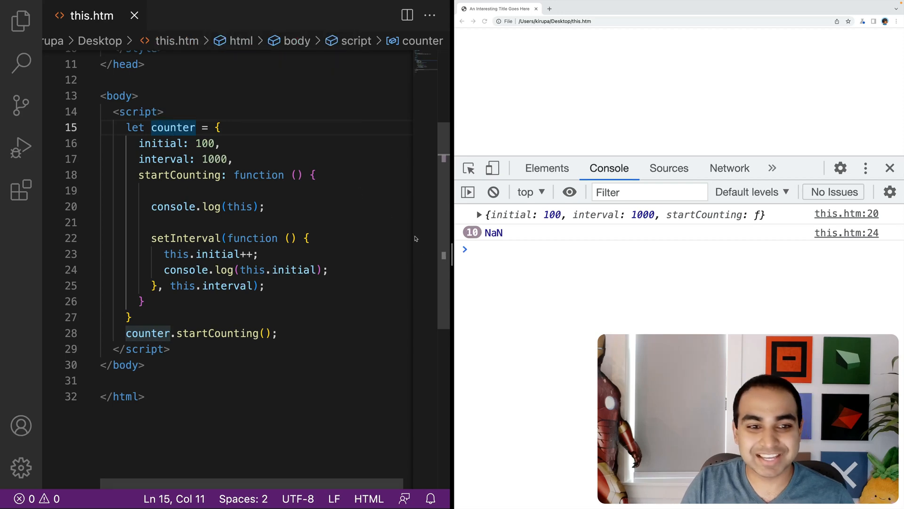
{"action": "mouse_move", "coordinate": [294, 260]}
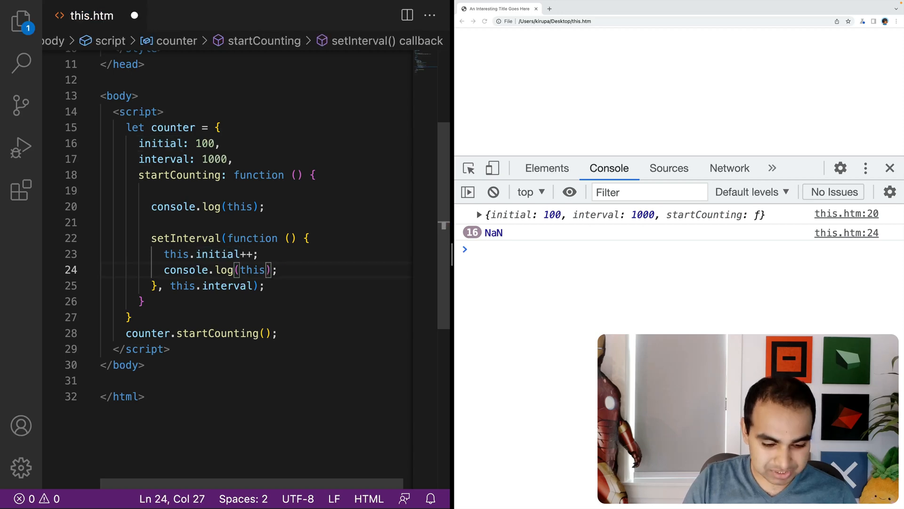
{"action": "left_click", "coordinate": [484, 21]}
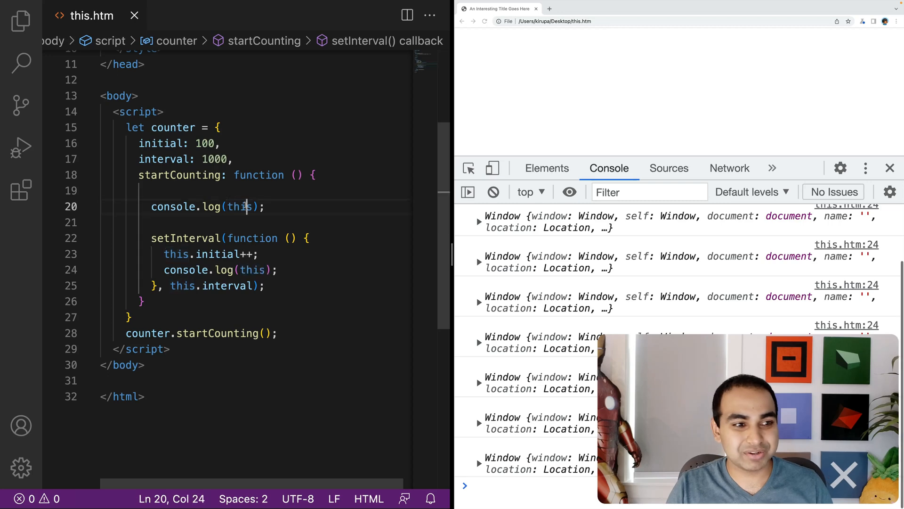
{"action": "double_click", "coordinate": [239, 206]}
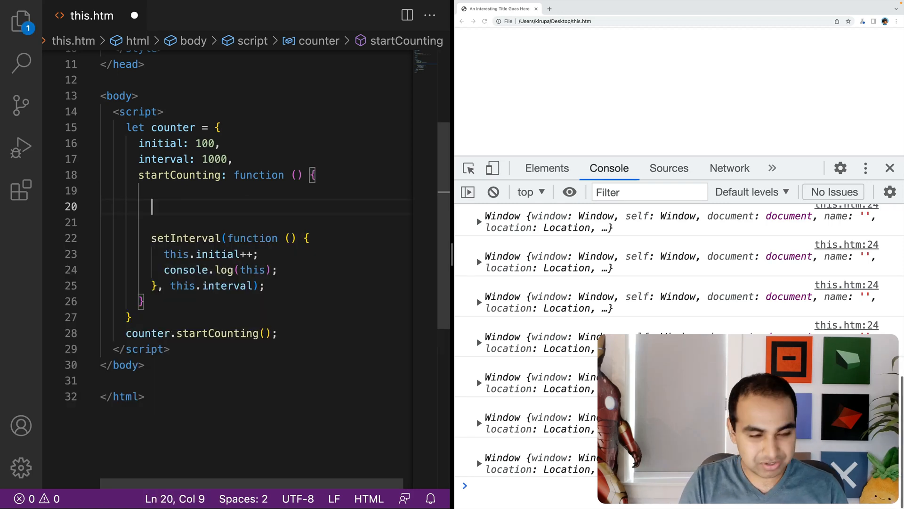
- Declare 'let that = this', use that.initial in the callback, and log that.initial
{"action": "type", "text": "let that = this;"}
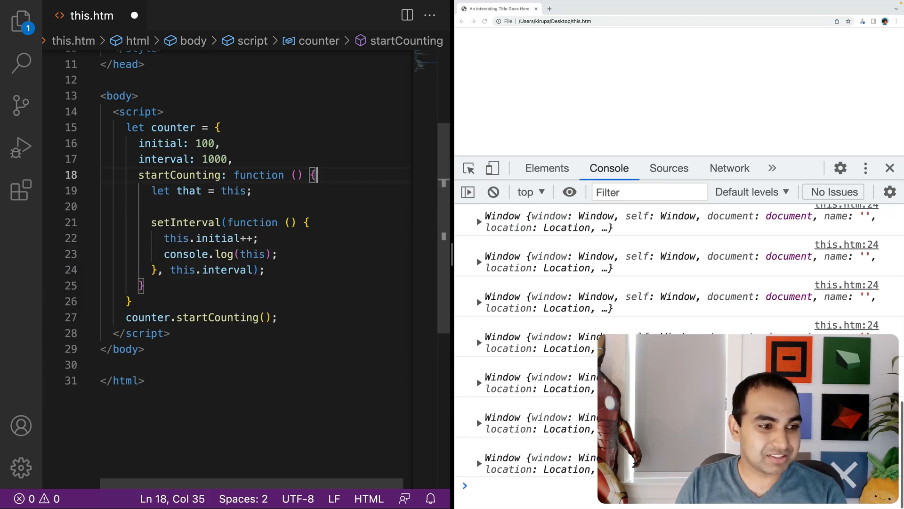
{"action": "mouse_move", "coordinate": [188, 190]}
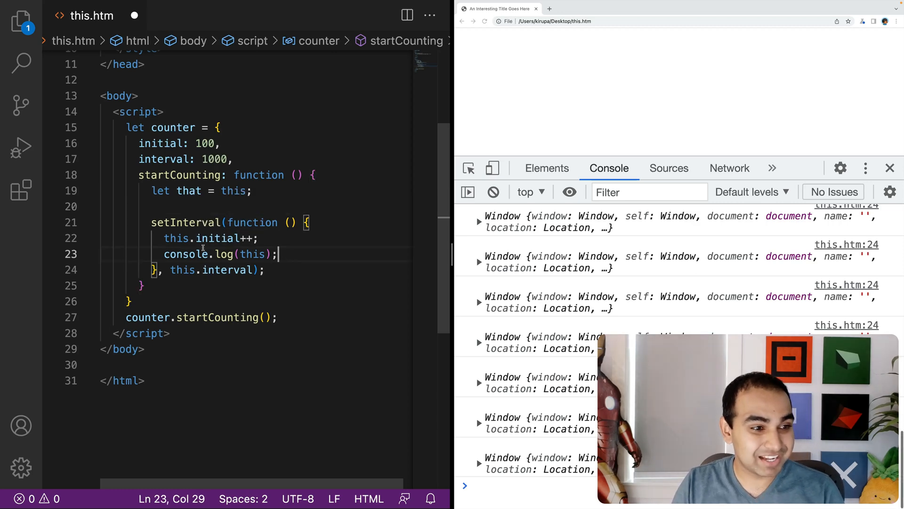
{"action": "double_click", "coordinate": [176, 238]}
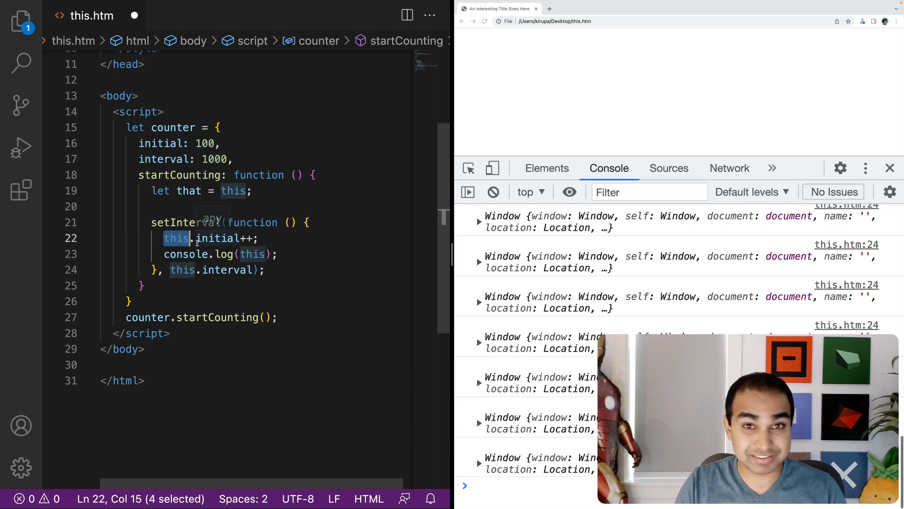
{"action": "type", "text": "that"}
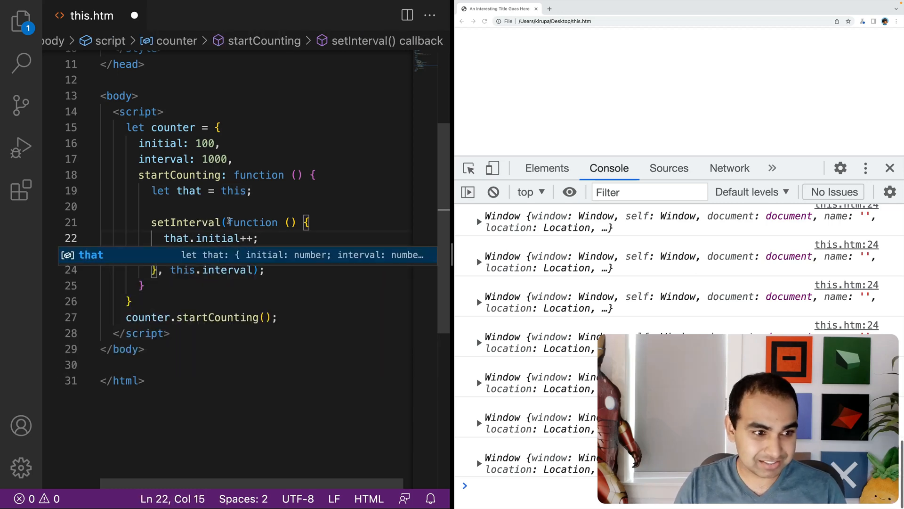
{"action": "type", "text": "console.log(that);"}
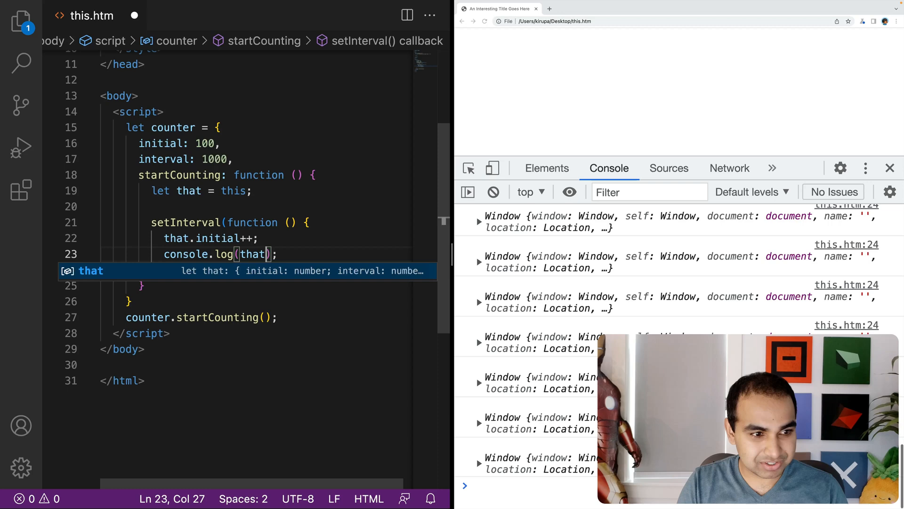
{"action": "type", "text": ".initial"}
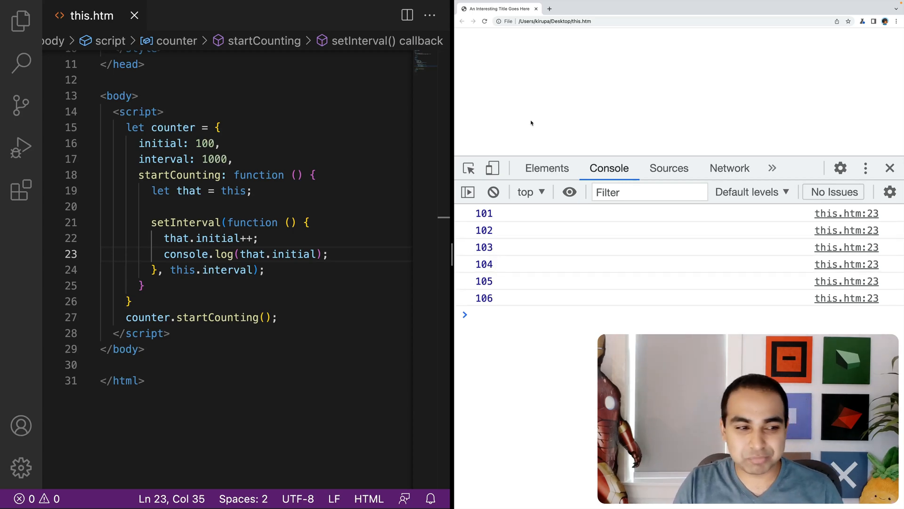
{"action": "left_click", "coordinate": [310, 222]}
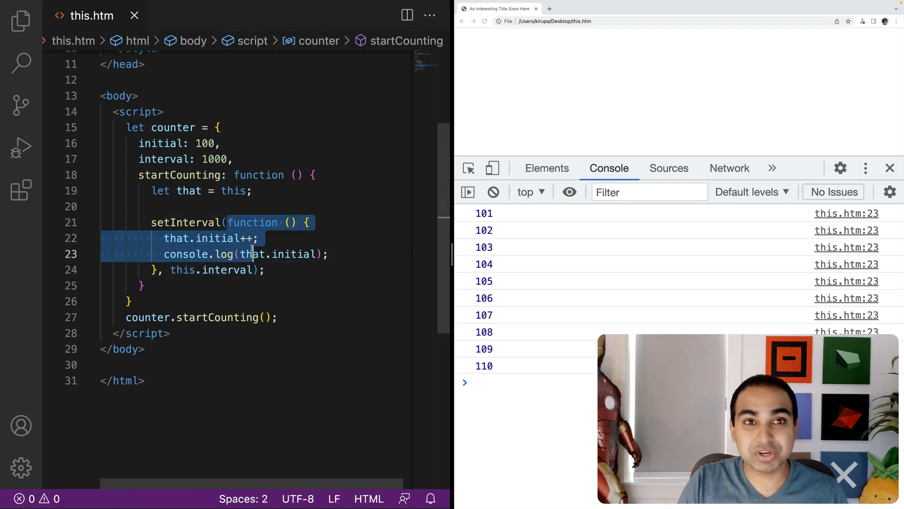
{"action": "left_click", "coordinate": [225, 222]}
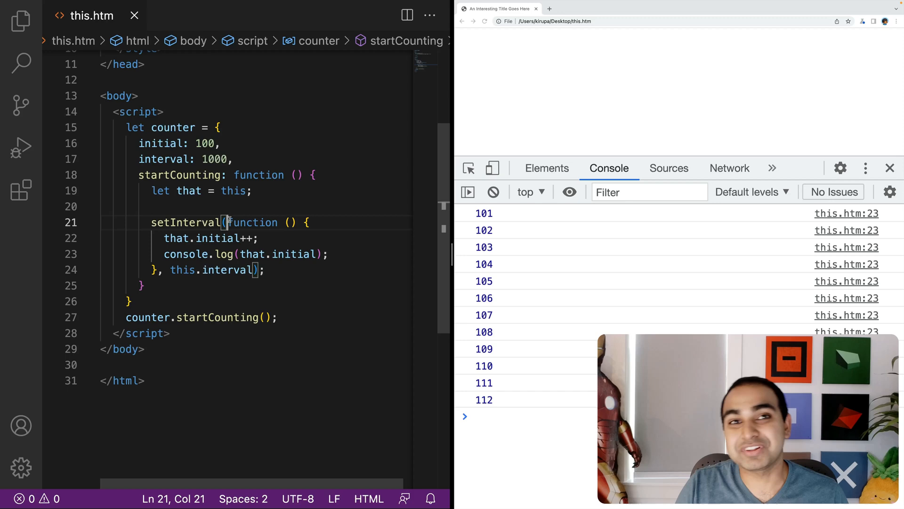
{"action": "mouse_move", "coordinate": [217, 238]}
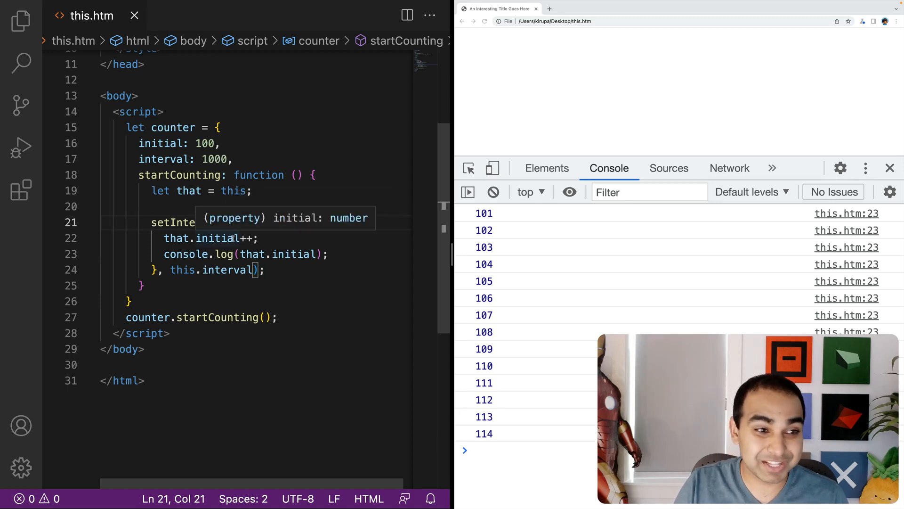
{"action": "double_click", "coordinate": [188, 191]}
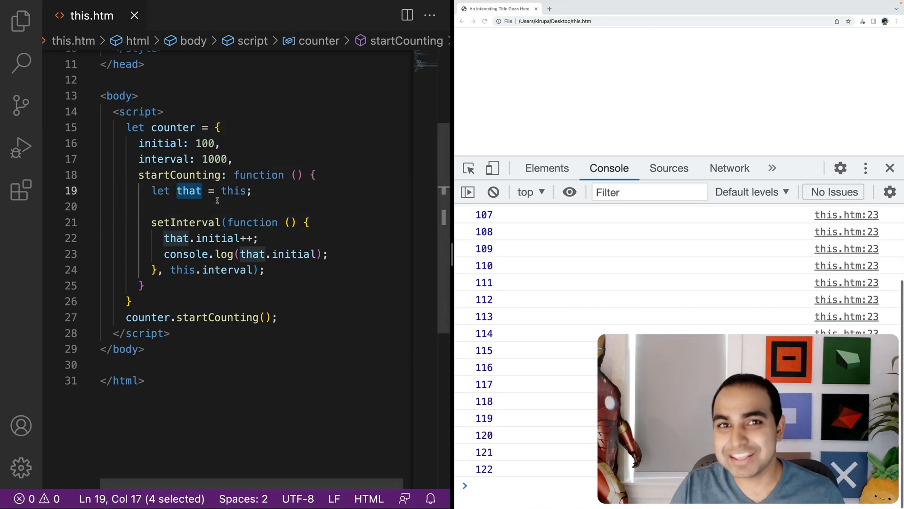
{"action": "mouse_move", "coordinate": [188, 190]}
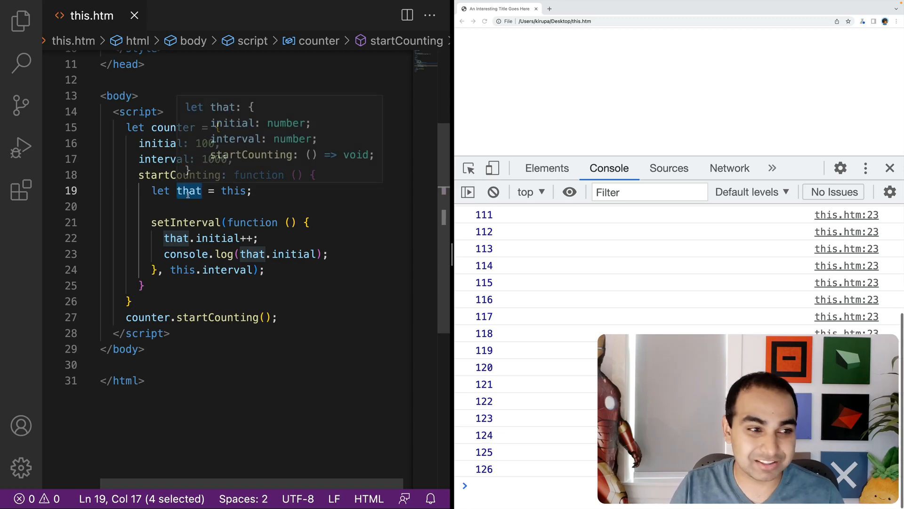
{"action": "type", "text": "baconAndEggs"}
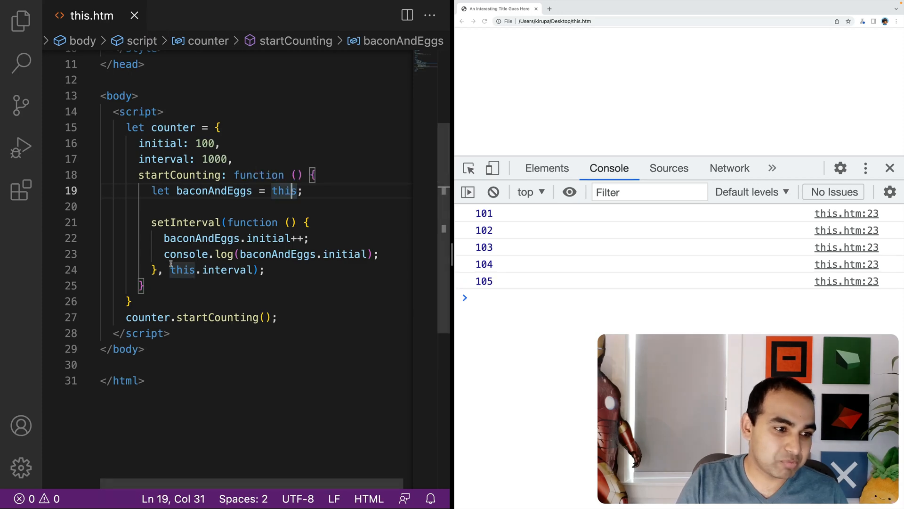
- Select this in the this.interval argument
{"action": "double_click", "coordinate": [182, 270]}
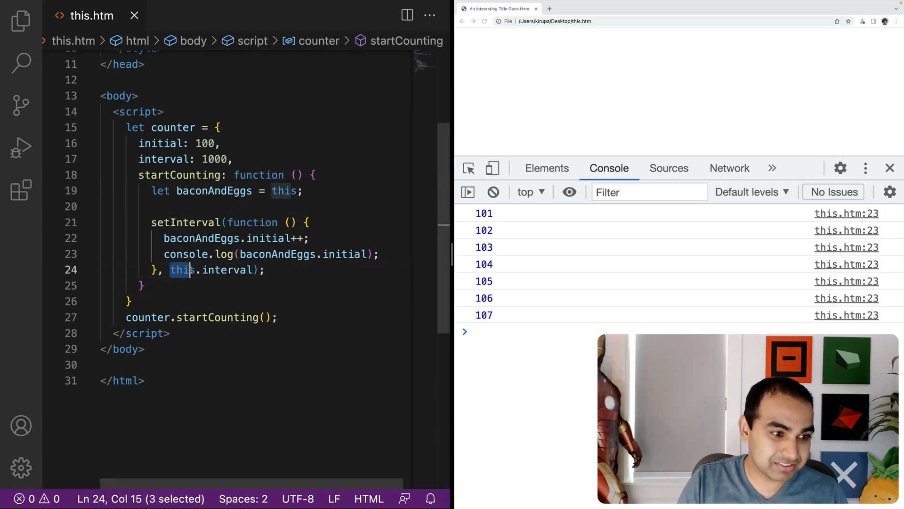
{"action": "left_click", "coordinate": [180, 269]}
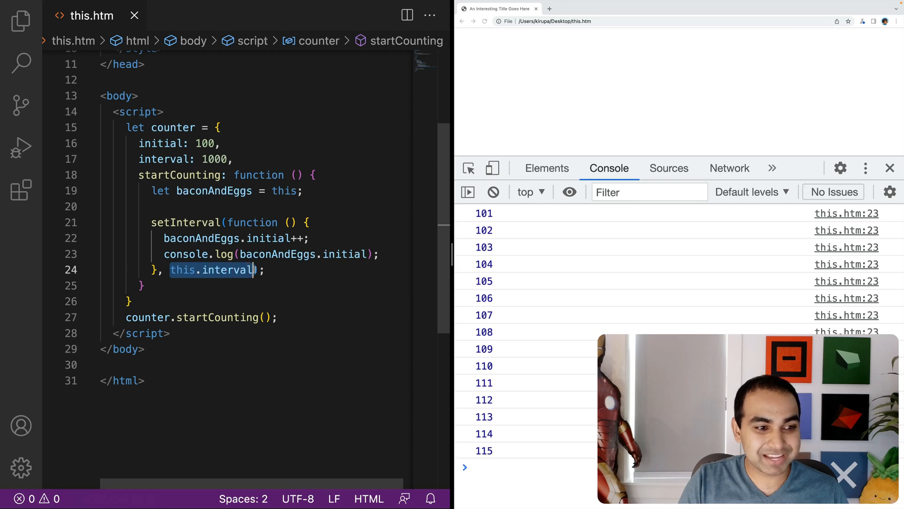
{"action": "mouse_move", "coordinate": [179, 175]}
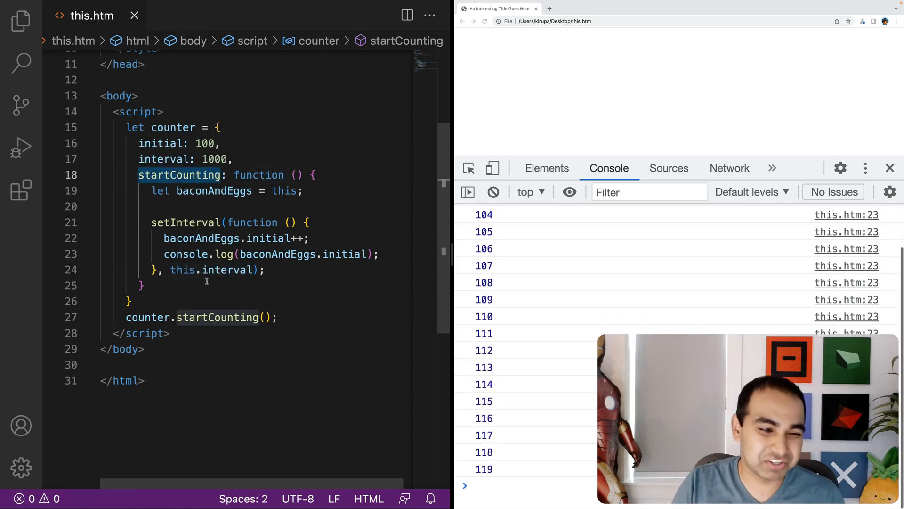
{"action": "left_click", "coordinate": [183, 269]}
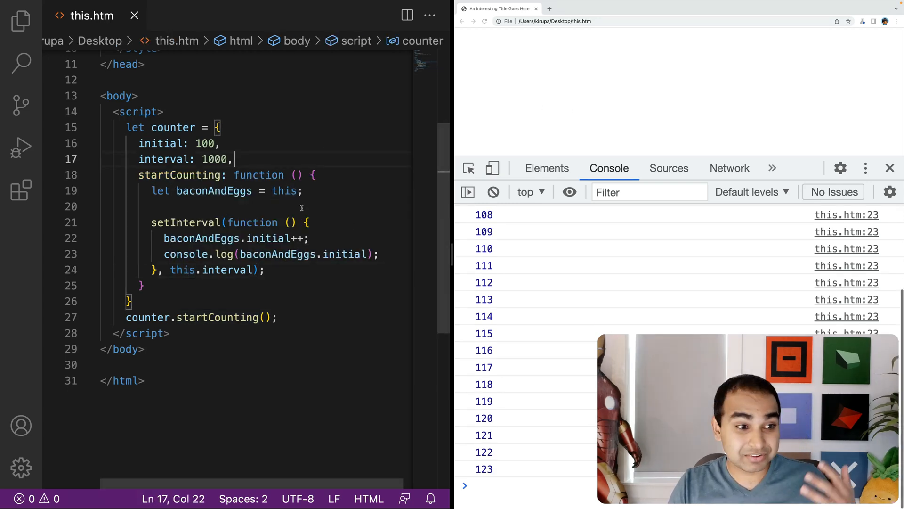
{"action": "left_click", "coordinate": [116, 206]}
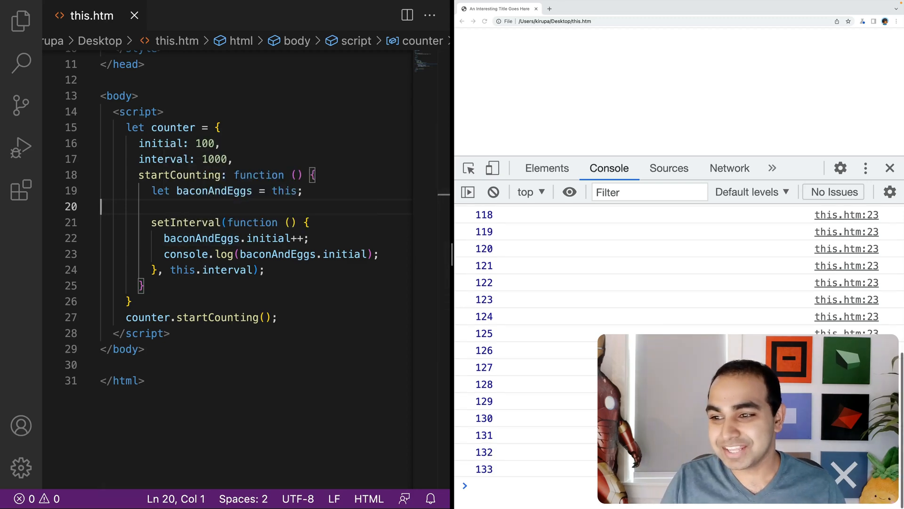
{"action": "left_click", "coordinate": [236, 239]}
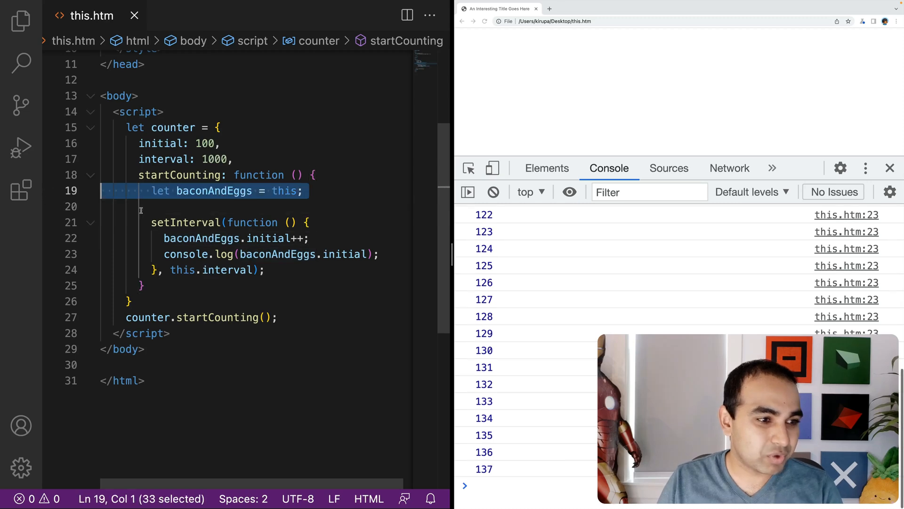
- Delete the baconAndEggs declaration and reload the page, which logs NaN
{"action": "key", "text": "Delete"}
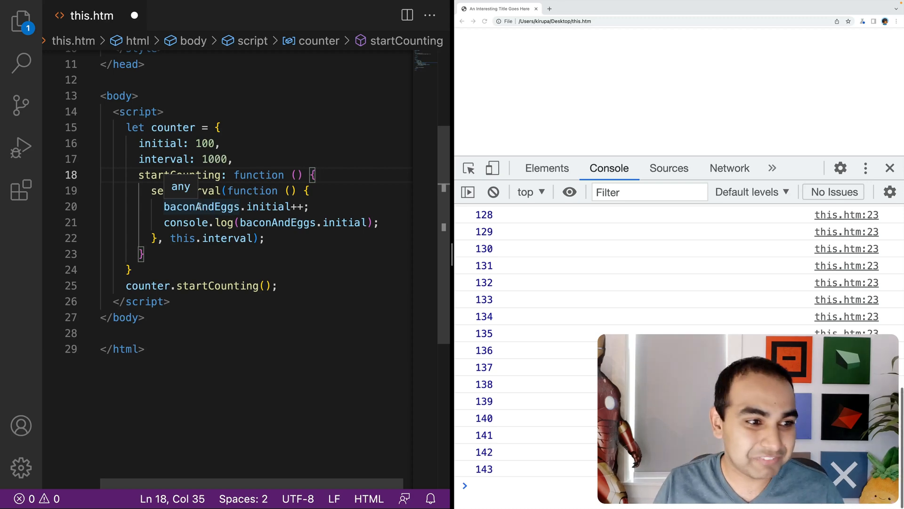
{"action": "left_click", "coordinate": [202, 206]}
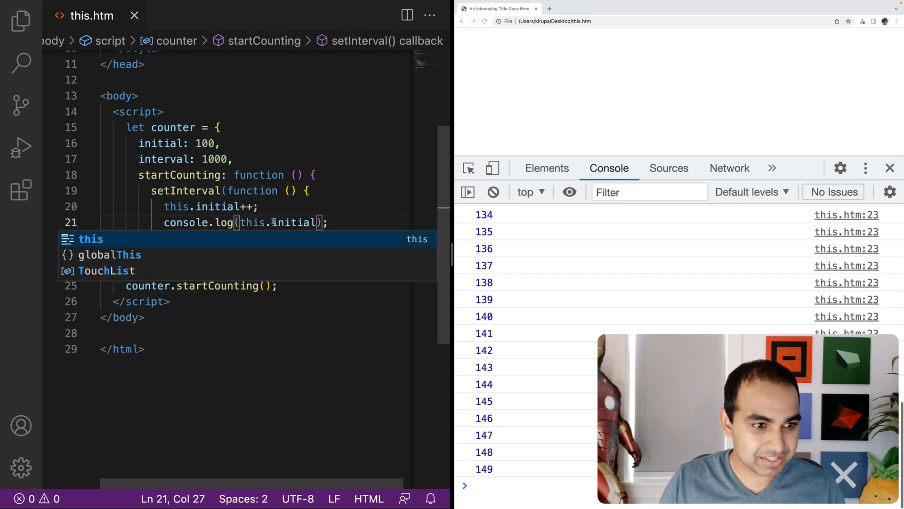
{"action": "left_click", "coordinate": [485, 21]}
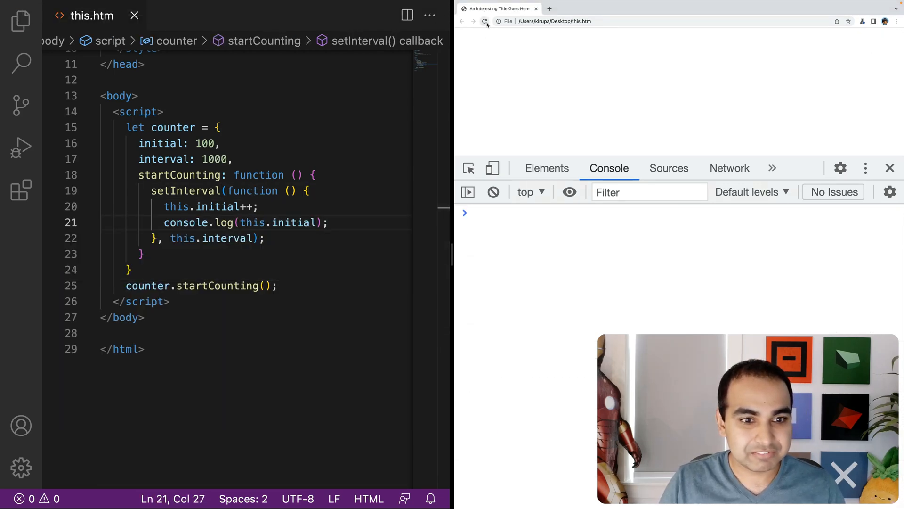
{"action": "left_click", "coordinate": [485, 21]}
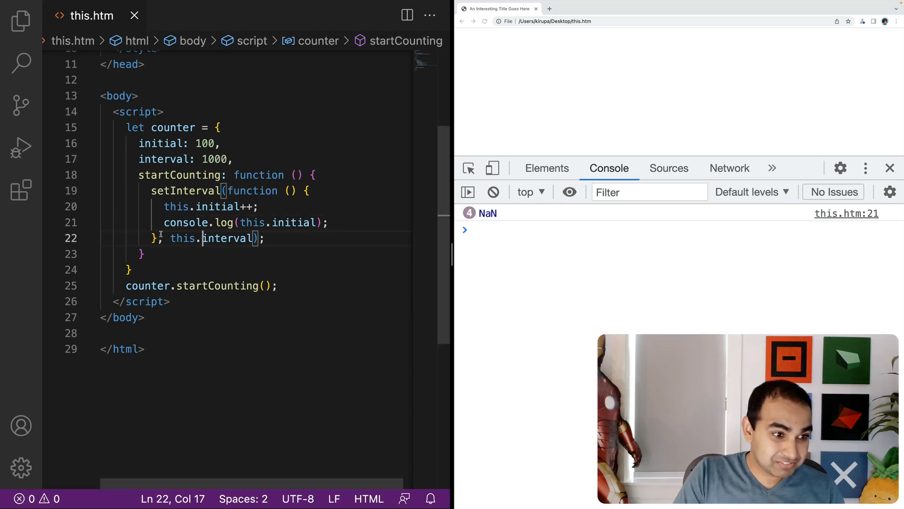
- Replace 'function ' in the setInterval callback with '() =>' to make an arrow function
{"action": "double_click", "coordinate": [252, 191]}
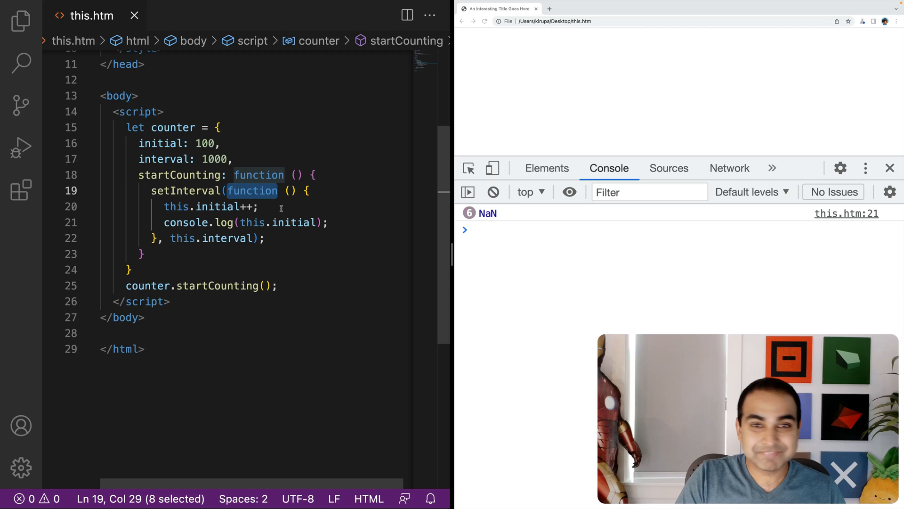
{"action": "key", "text": "shift+Right"}
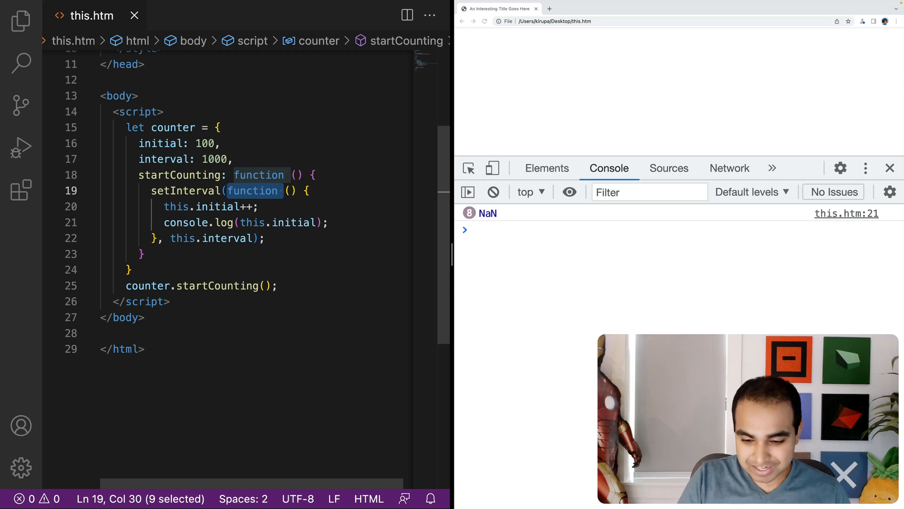
{"action": "type", "text": "() =>"}
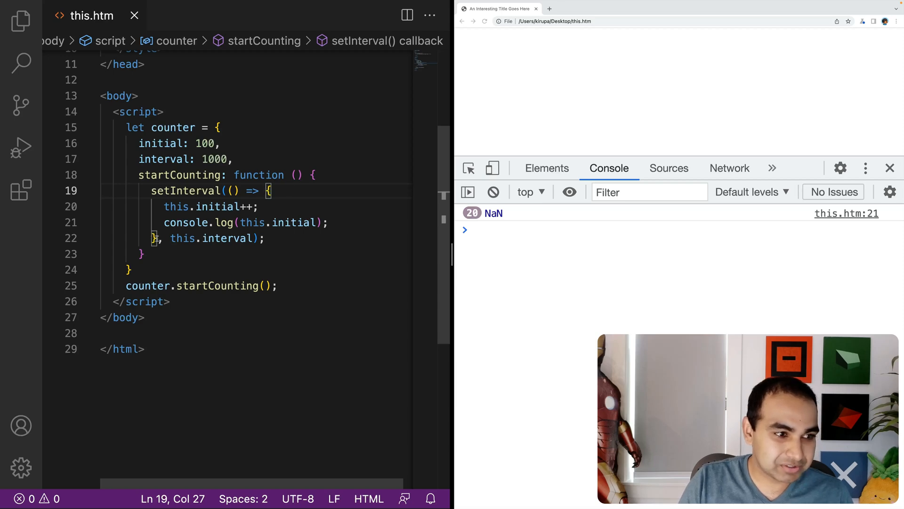
- Reload so the arrow-function callback counts up from 101, pointing out the outer startCounting function
{"action": "left_click", "coordinate": [493, 193]}
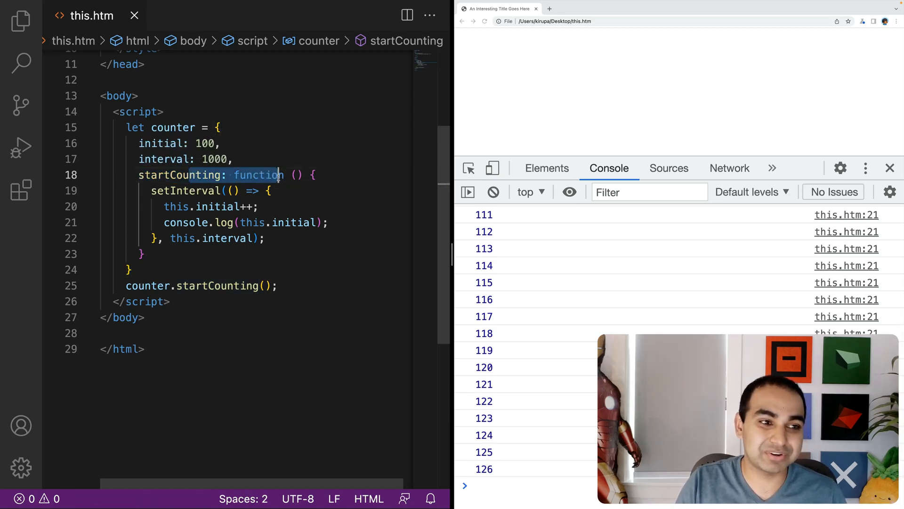
{"action": "left_click", "coordinate": [234, 190]}
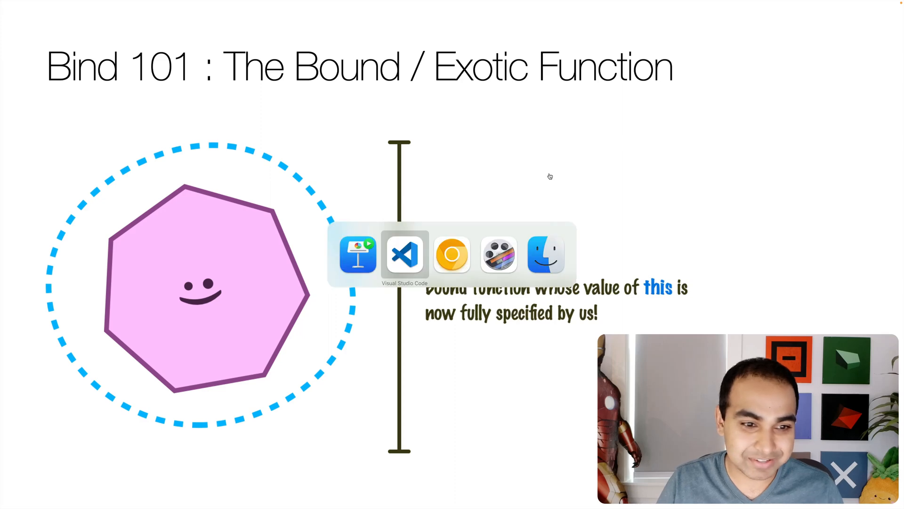
- Return focus to the this.htm code editor after the Bind 101 slide
{"action": "left_click", "coordinate": [404, 253]}
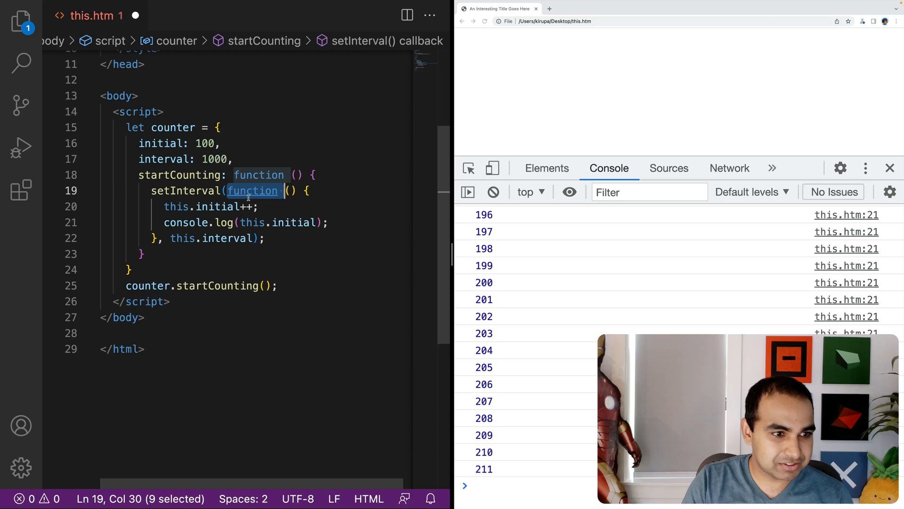
- Reload the page to run the regular-function callback, which logs NaN
{"action": "left_click", "coordinate": [484, 21]}
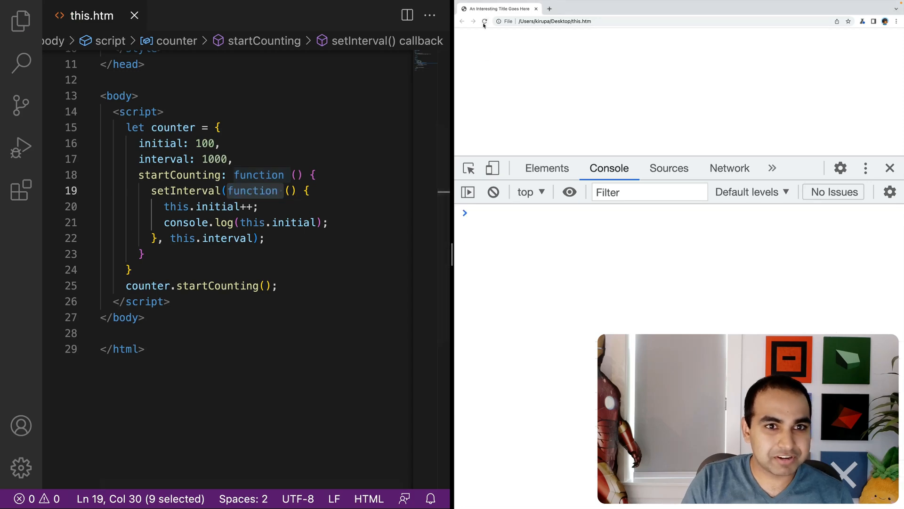
{"action": "left_click", "coordinate": [484, 21]}
{"action": "type", "text": ".bind()"}
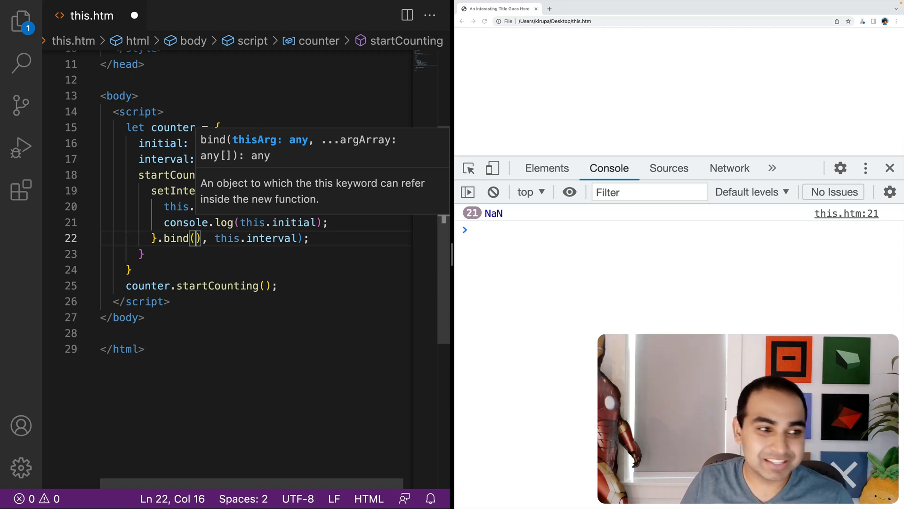
- Append .bind(this) to the callback and reload so the console counts 101 to 106
{"action": "type", "text": "this"}
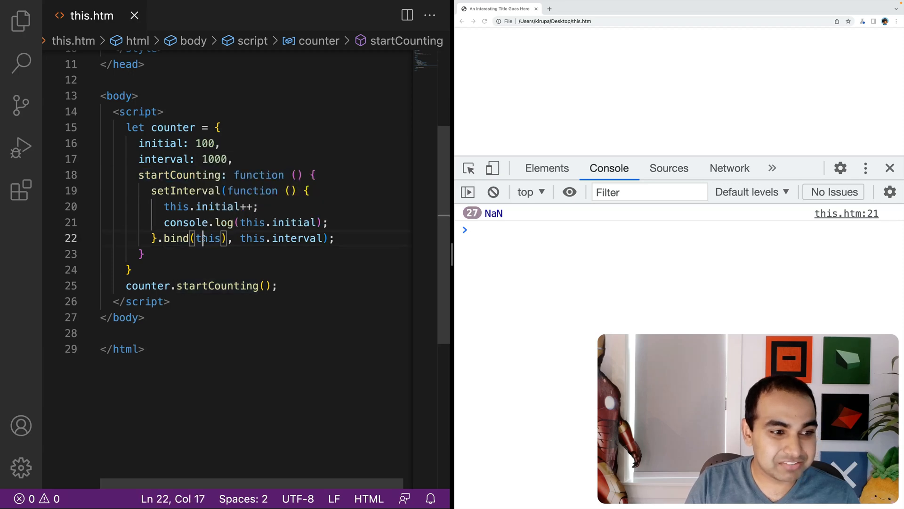
{"action": "left_click", "coordinate": [183, 175]}
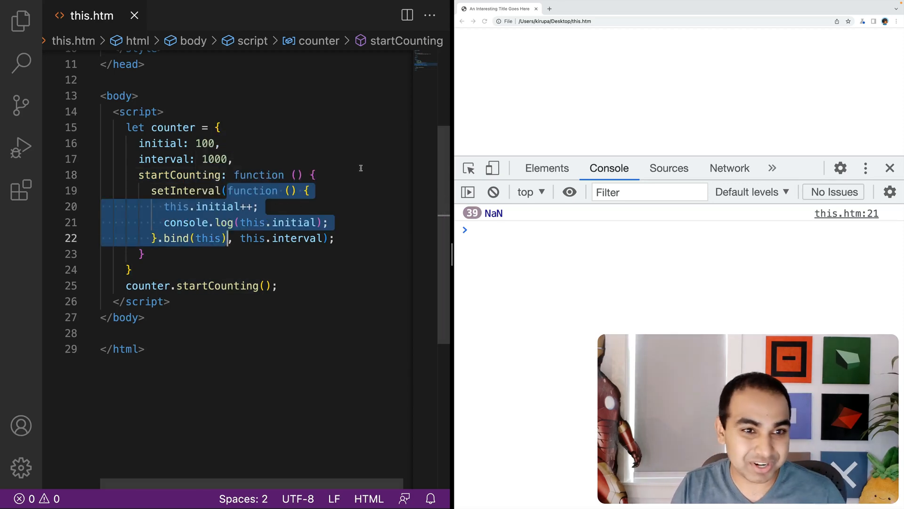
{"action": "left_click", "coordinate": [493, 192]}
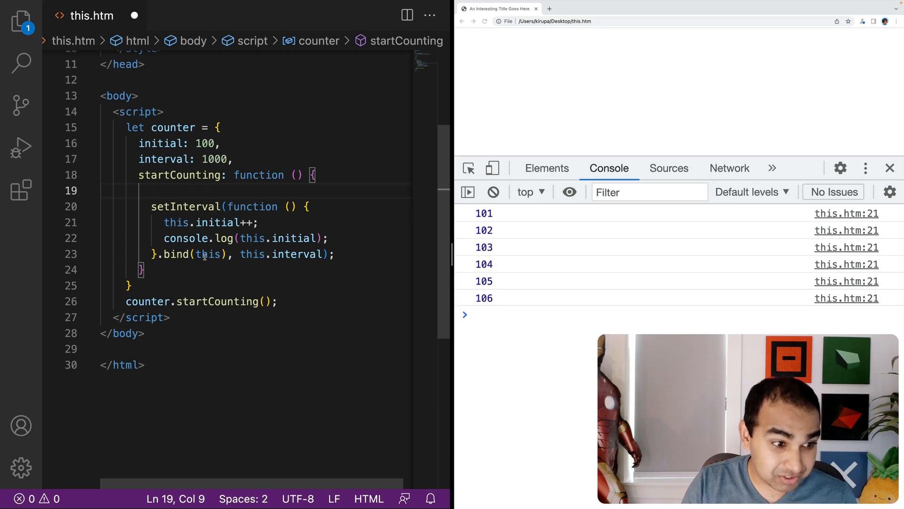
- Add 'let that = this;' above setInterval and bind the callback with .bind(that)
{"action": "type", "text": "let"}
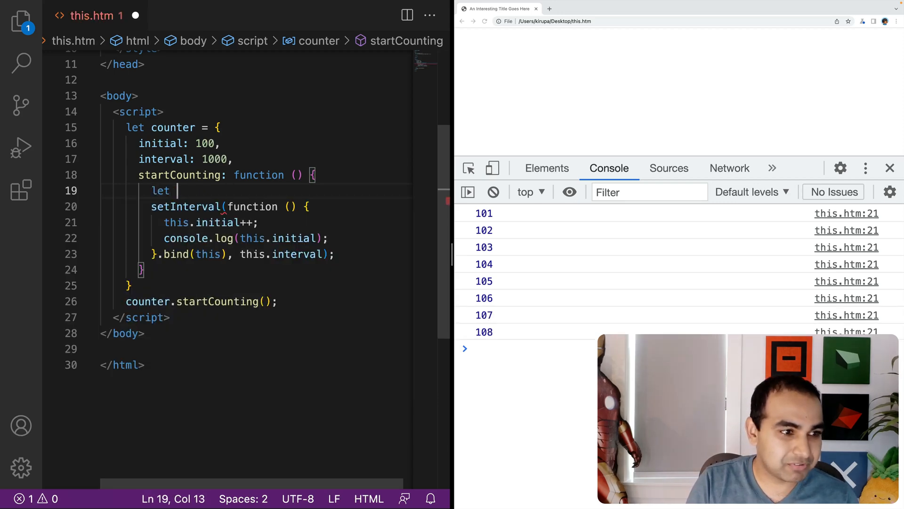
{"action": "type", "text": "that = this;"}
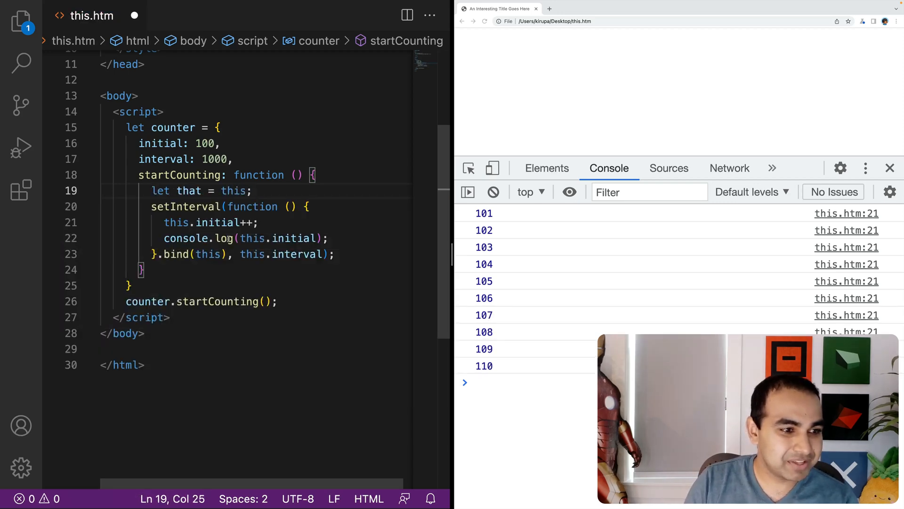
{"action": "type", "text": "that"}
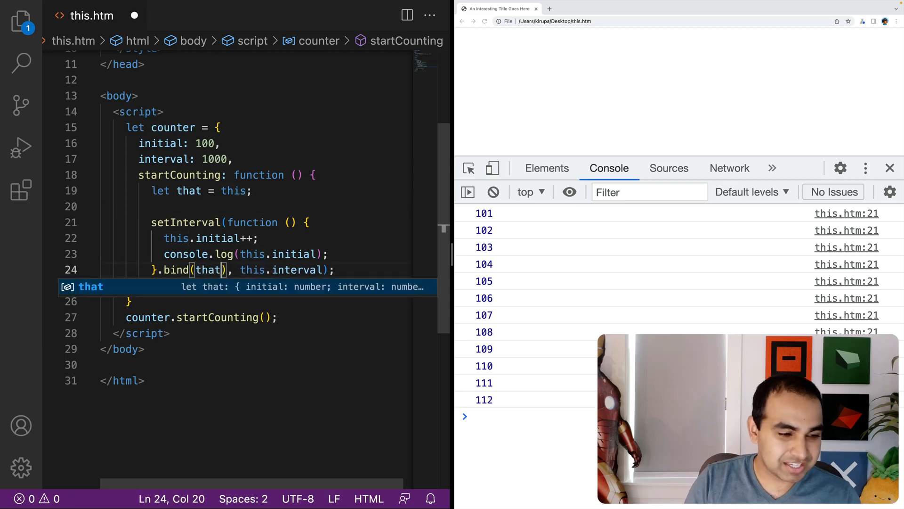
{"action": "left_click", "coordinate": [281, 191]}
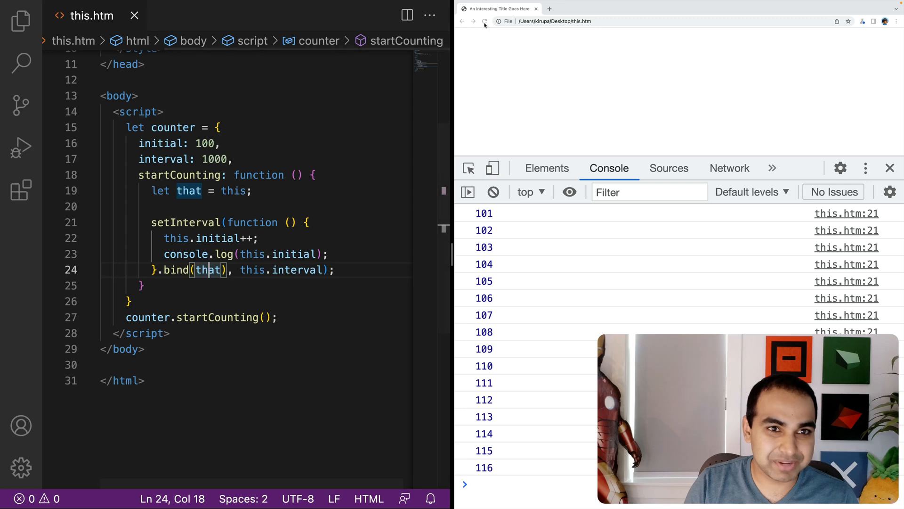
{"action": "left_click", "coordinate": [485, 21]}
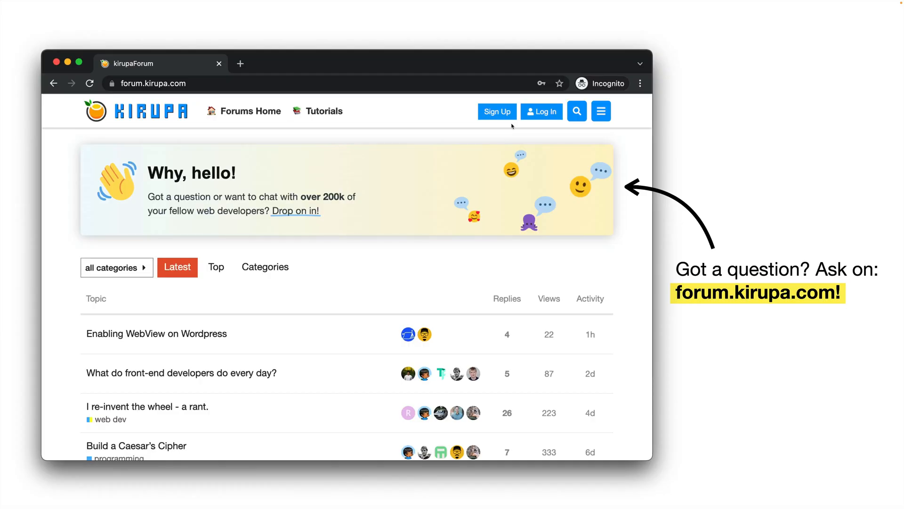
{"action": "mouse_move", "coordinate": [716, 101]}
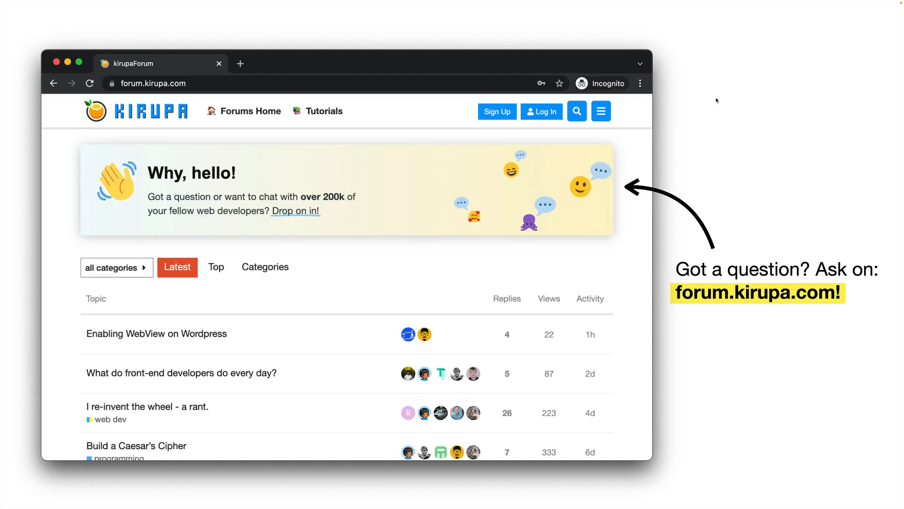